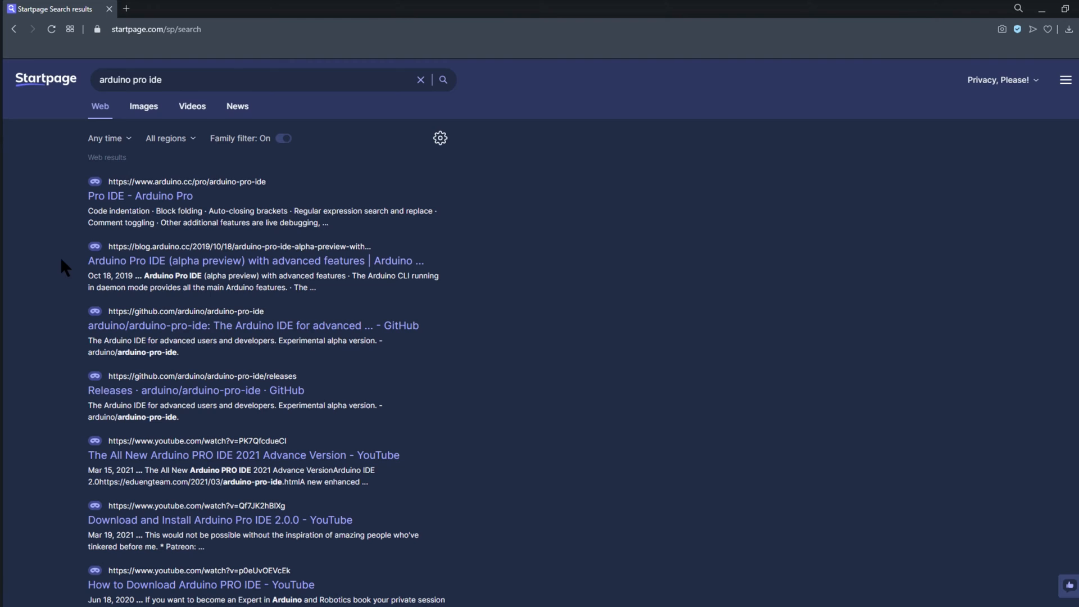
- View the Arduino Pro IDE page with all cookies accepted and scroll through it
click(139, 196)
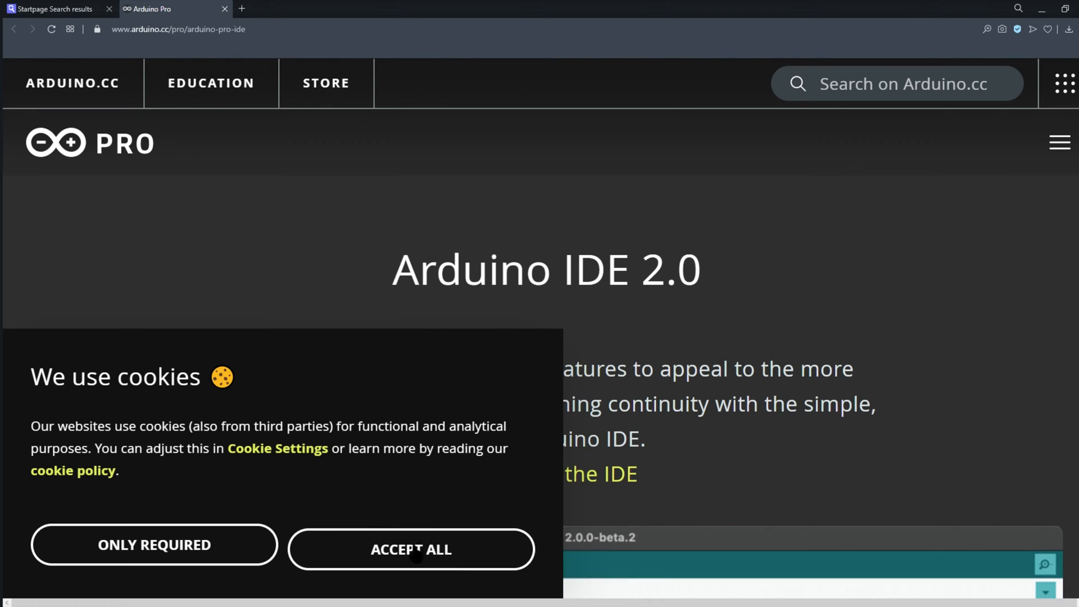
click(411, 550)
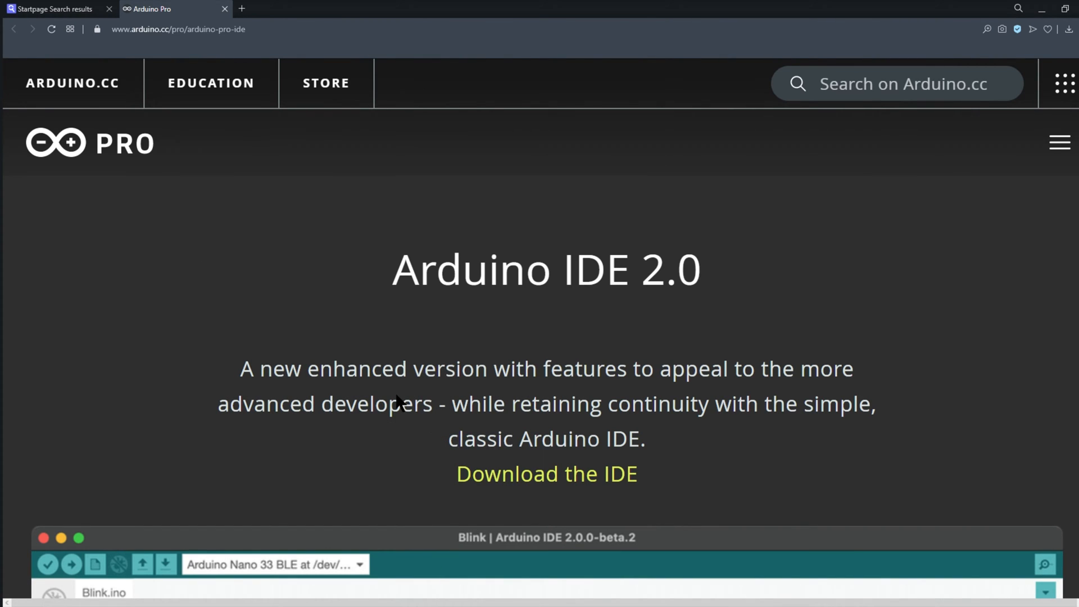
scroll(down, 3)
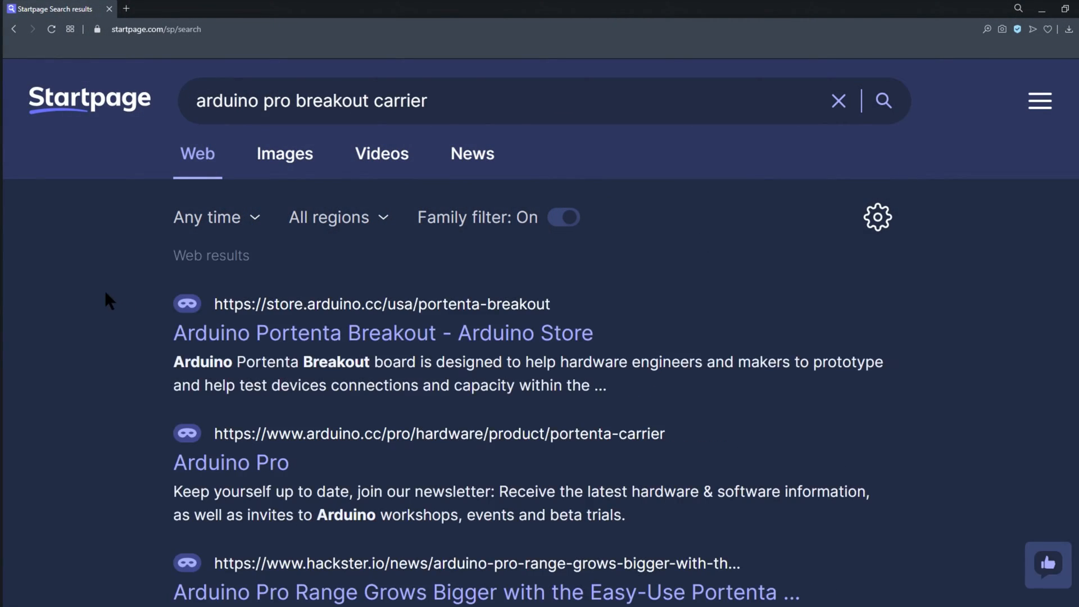
- View the Arduino Store's Portenta Breakout product page and scroll down it
click(382, 333)
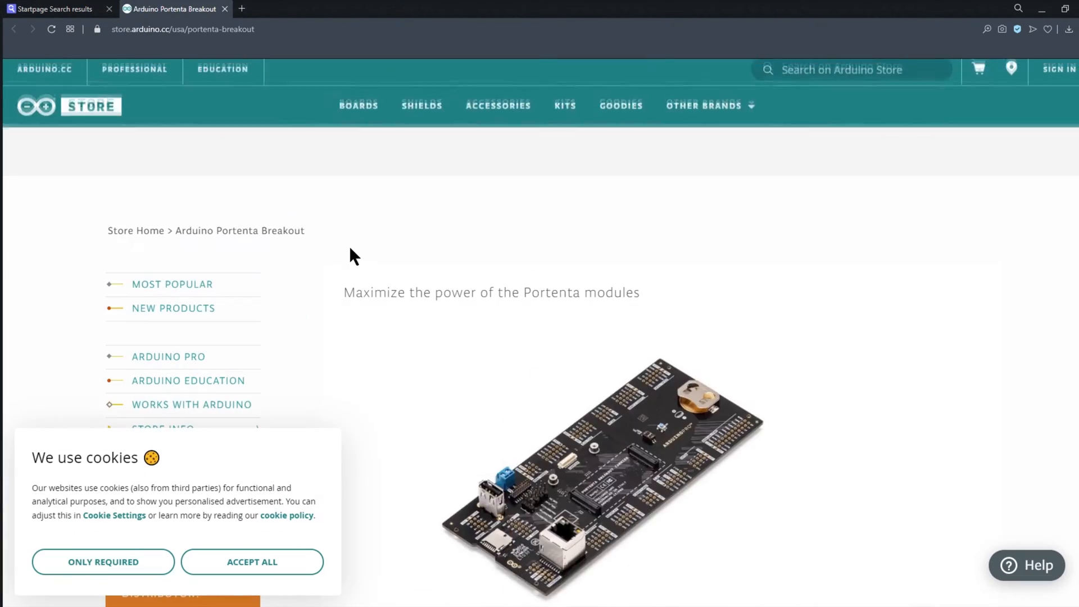
scroll(down, 3)
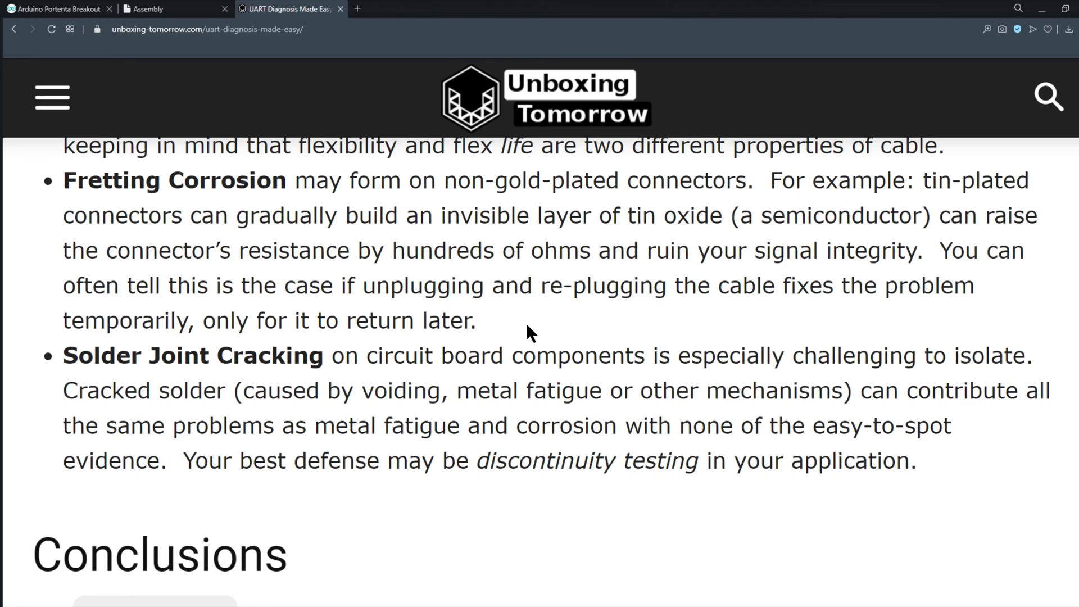
- Select text in the UART article, then scroll the Portenta Breakout schematic PDF's page 1 block diagram
drag(63, 180, 475, 320)
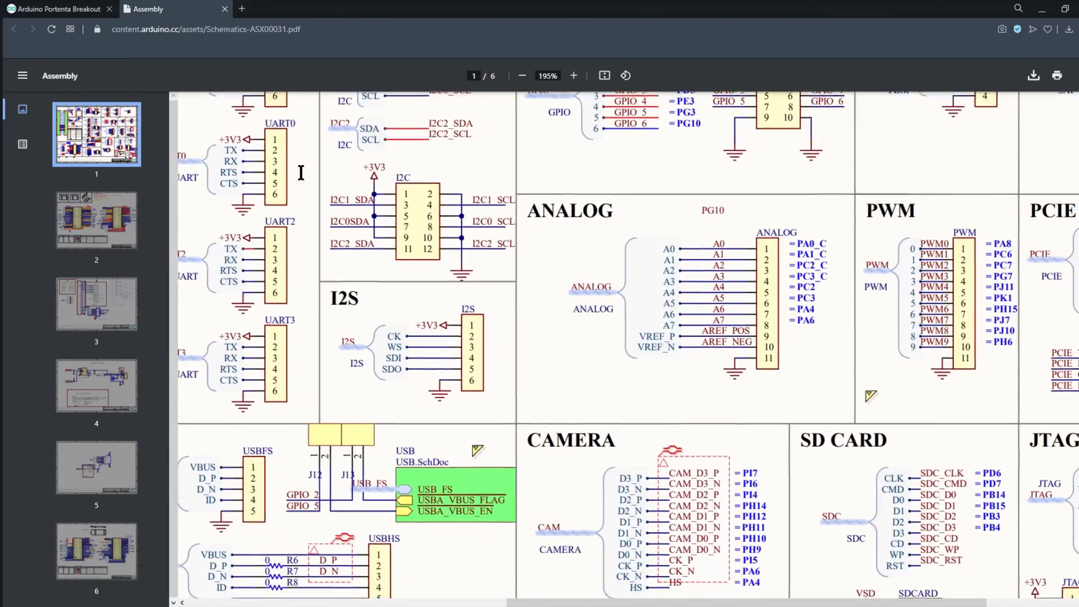
scroll(down, 3)
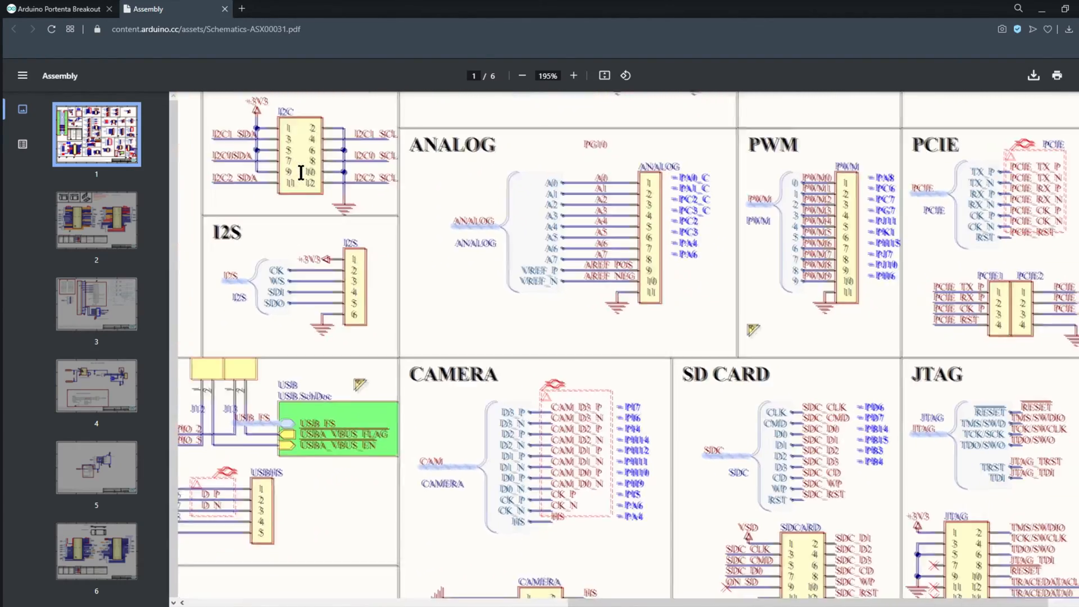